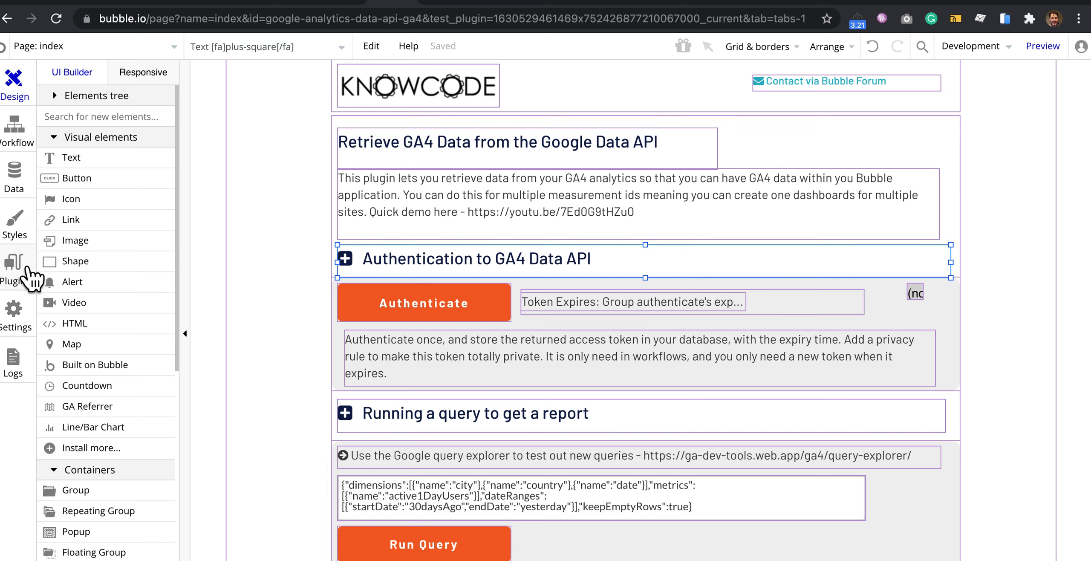
# Show the installed Google Analytics Data API (Testing) plugin with its client email and private key
pyautogui.click(15, 267)
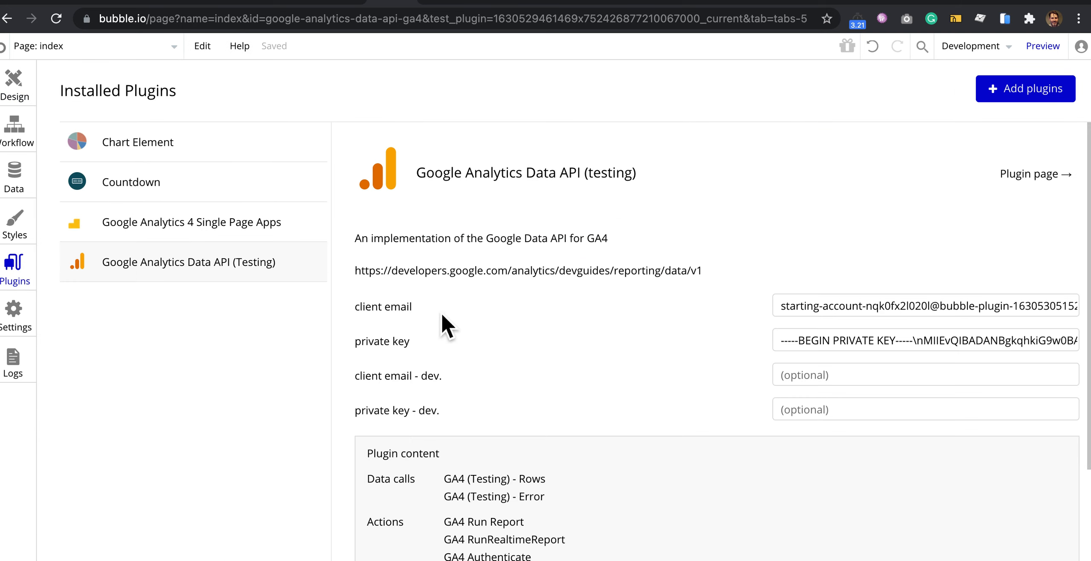
pyautogui.moveTo(412, 358)
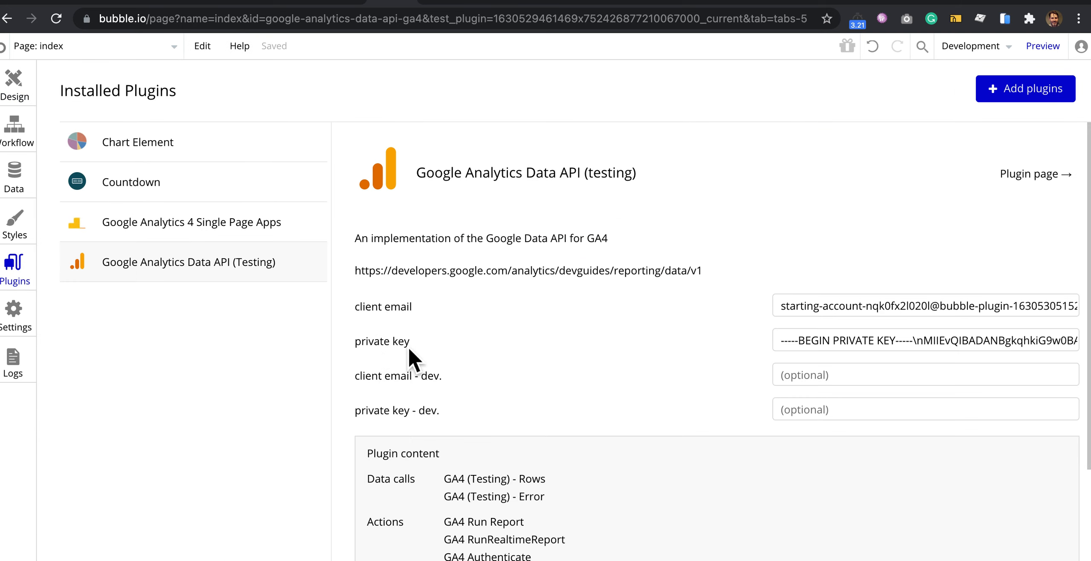
pyautogui.moveTo(897, 301)
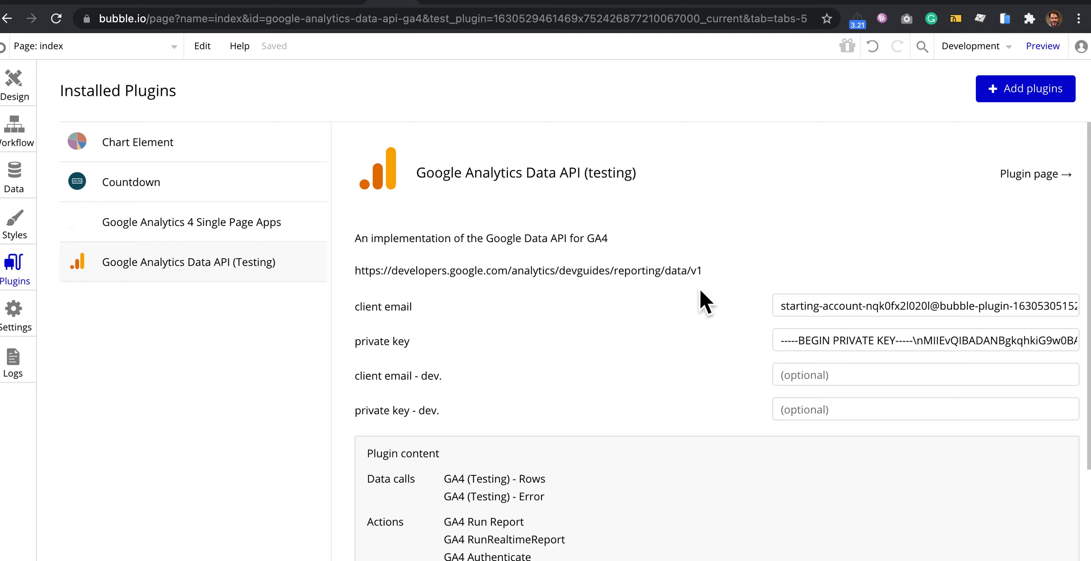
pyautogui.moveTo(479, 184)
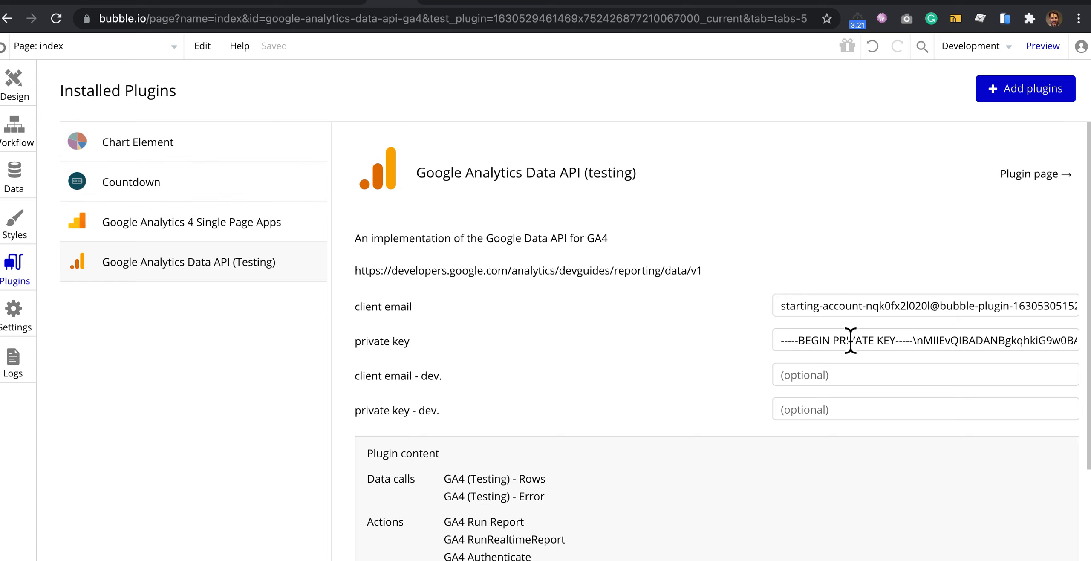
pyautogui.moveTo(23, 146)
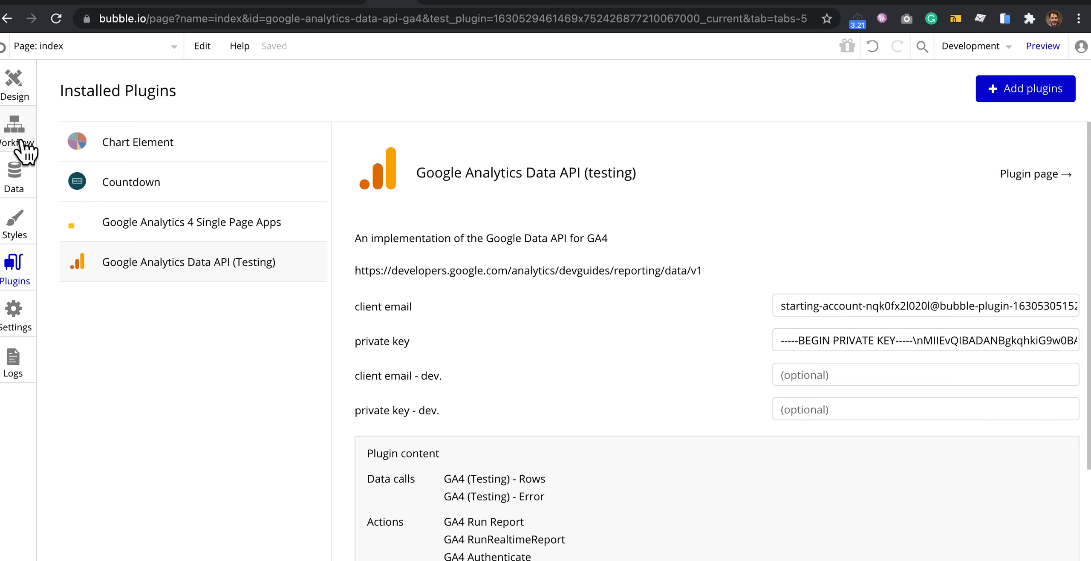
# Inspect the 'Button Run Report is clicked' workflow's GA4 Run Report step: property ID, access token, query
pyautogui.click(17, 129)
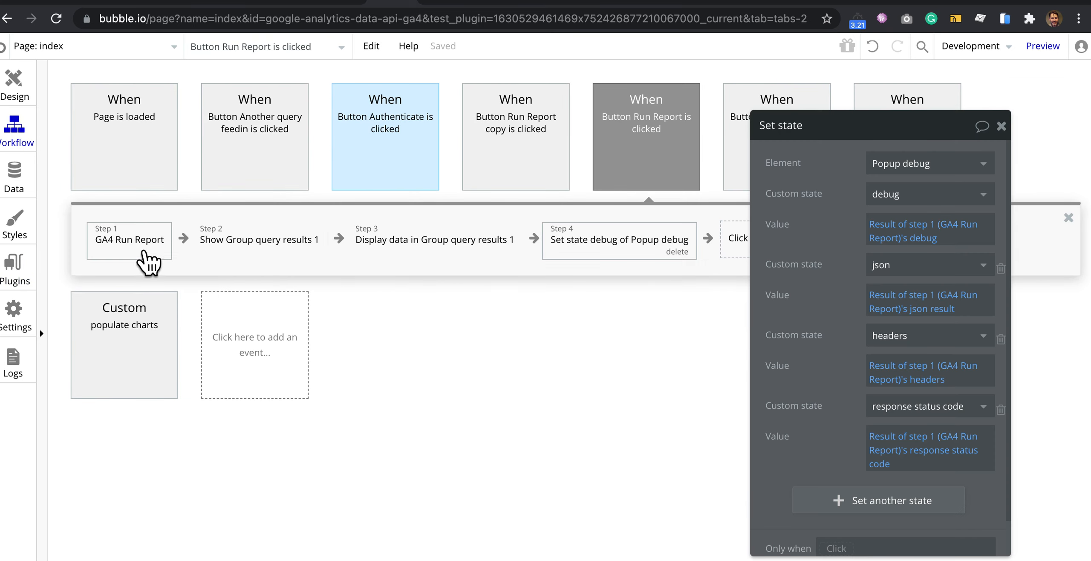
pyautogui.click(128, 240)
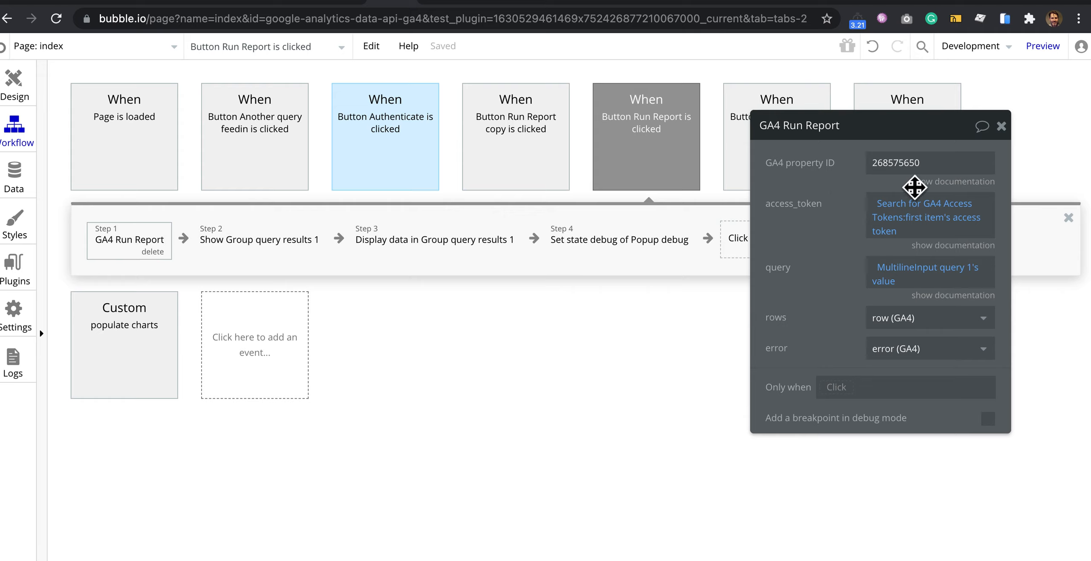
pyautogui.click(930, 163)
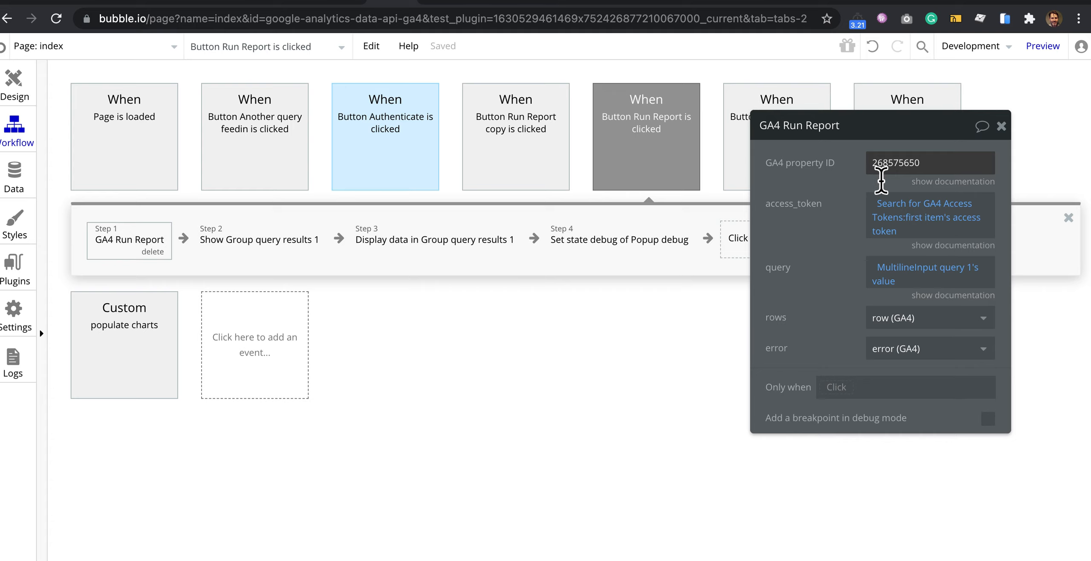
pyautogui.moveTo(908, 237)
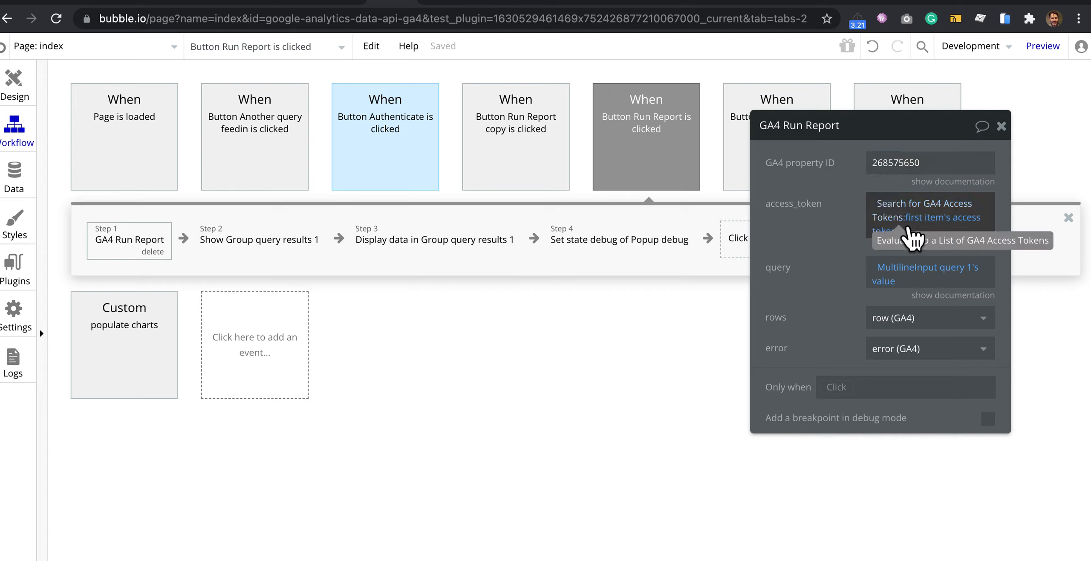
pyautogui.moveTo(897, 233)
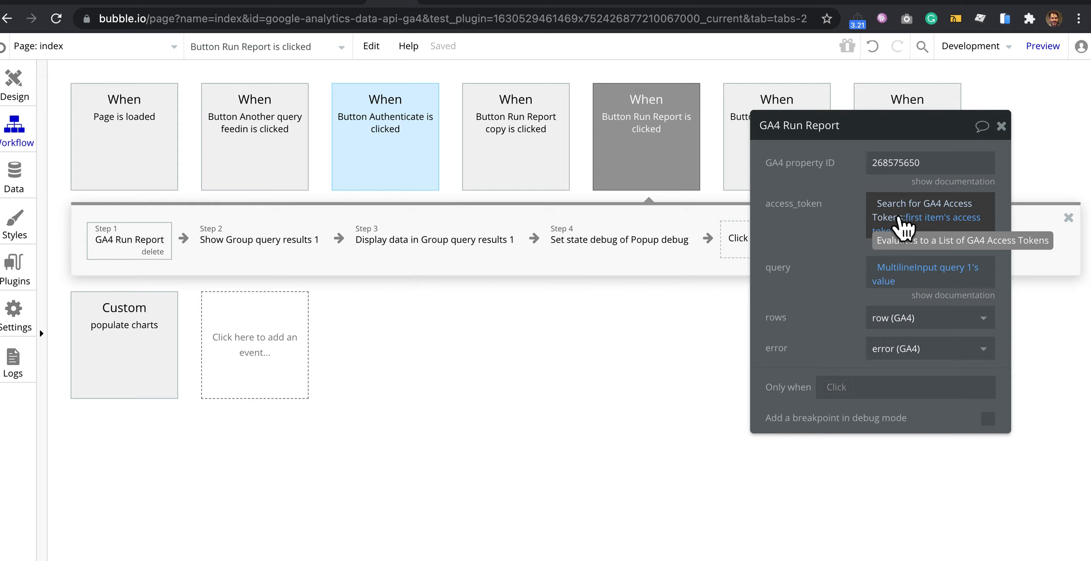
pyautogui.moveTo(901, 282)
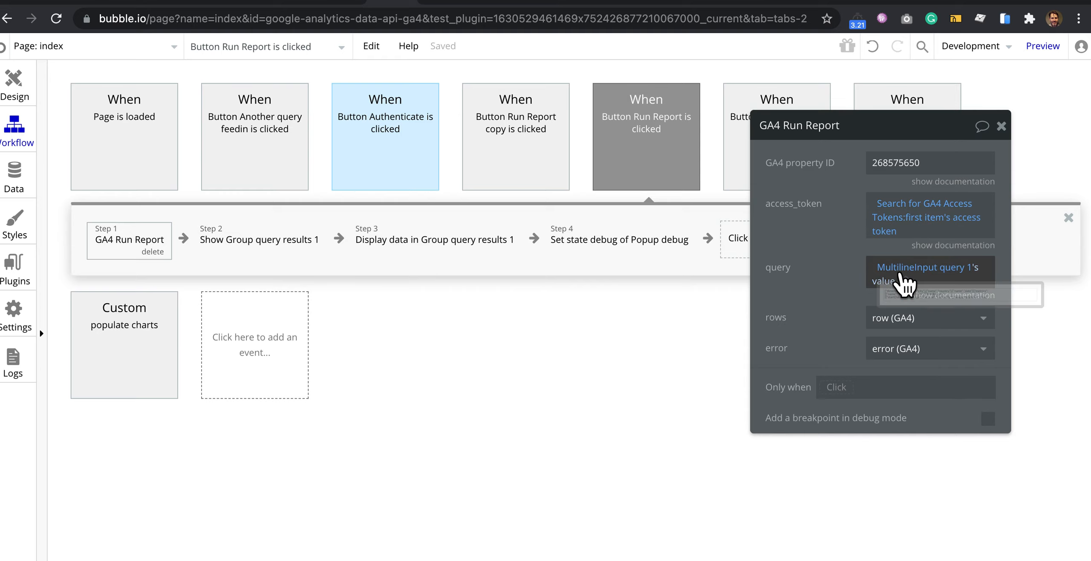
pyautogui.moveTo(715, 291)
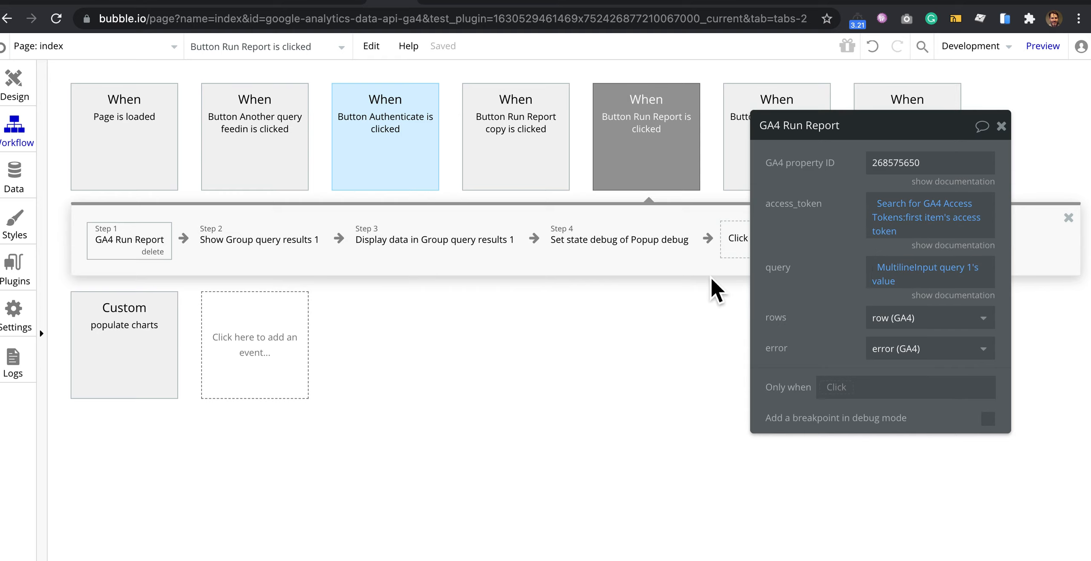
pyautogui.moveTo(486, 146)
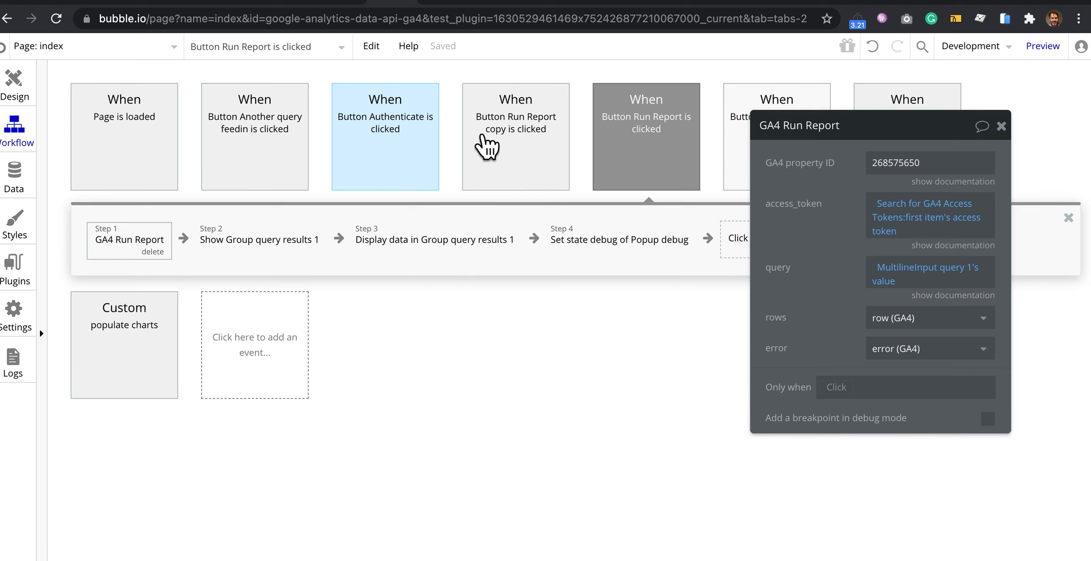
# Inspect the Authenticate workflow's GA4 authenticate step, its scope documentation, and the Create GA4 Access Token step
pyautogui.click(384, 136)
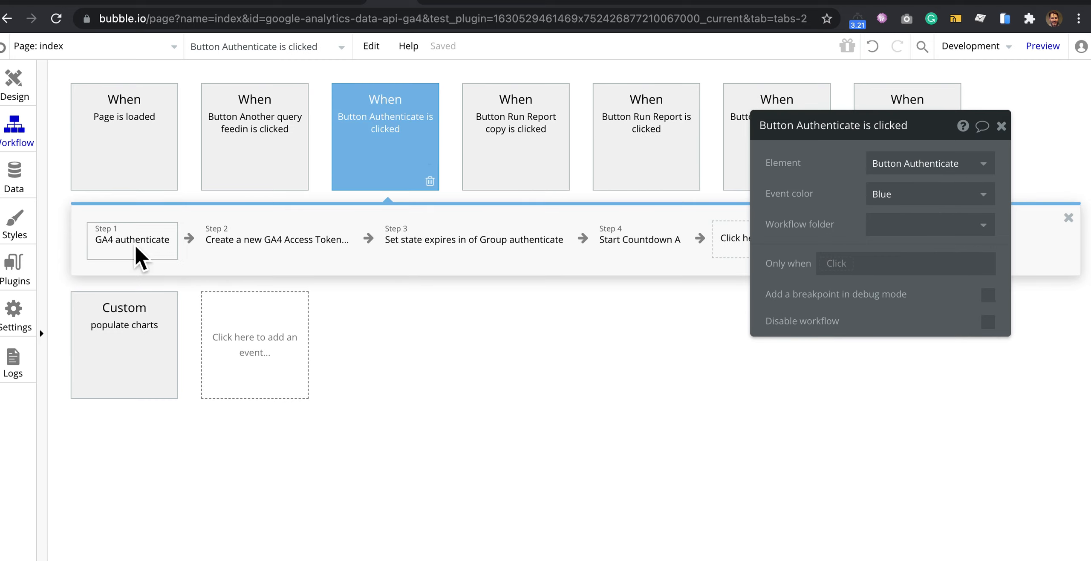
pyautogui.click(131, 239)
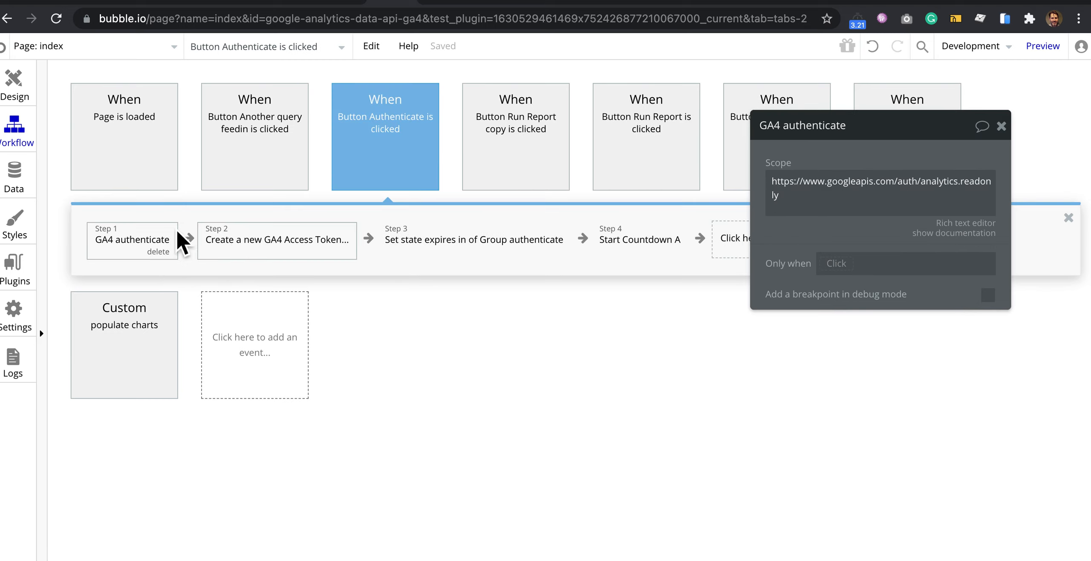
pyautogui.moveTo(115, 261)
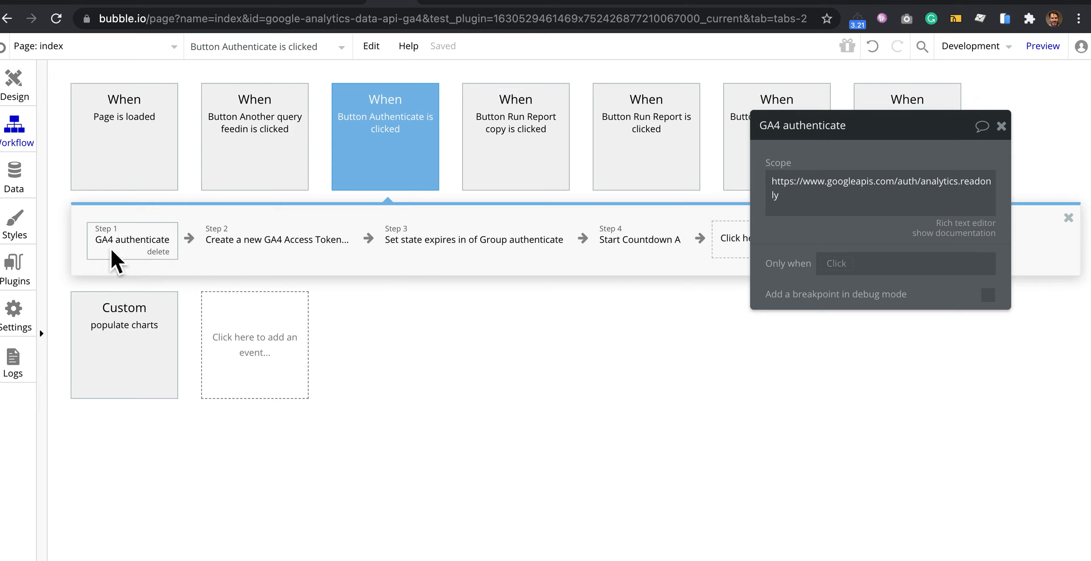
pyautogui.moveTo(952, 258)
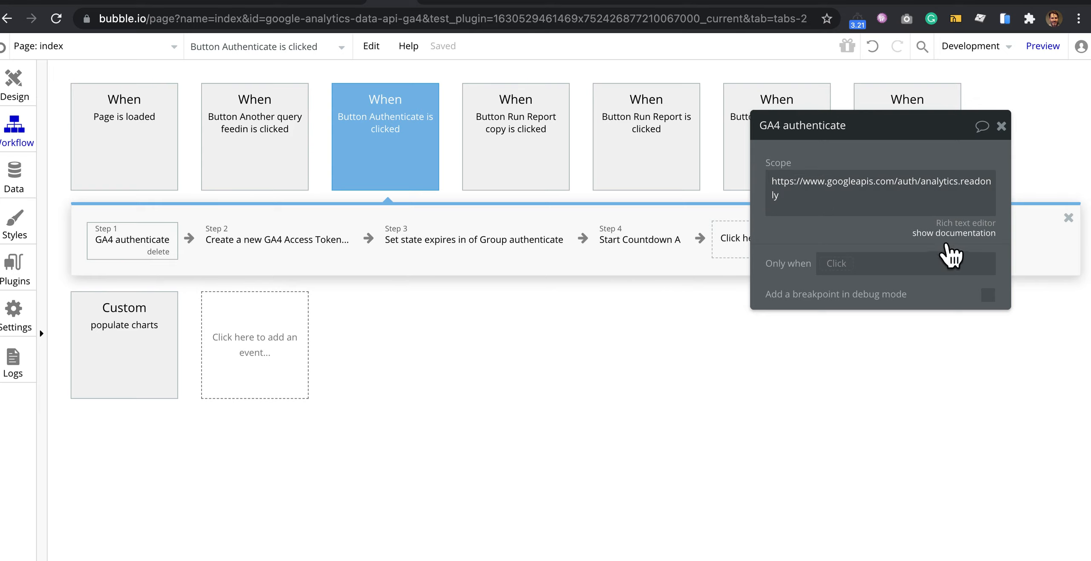
pyautogui.click(964, 233)
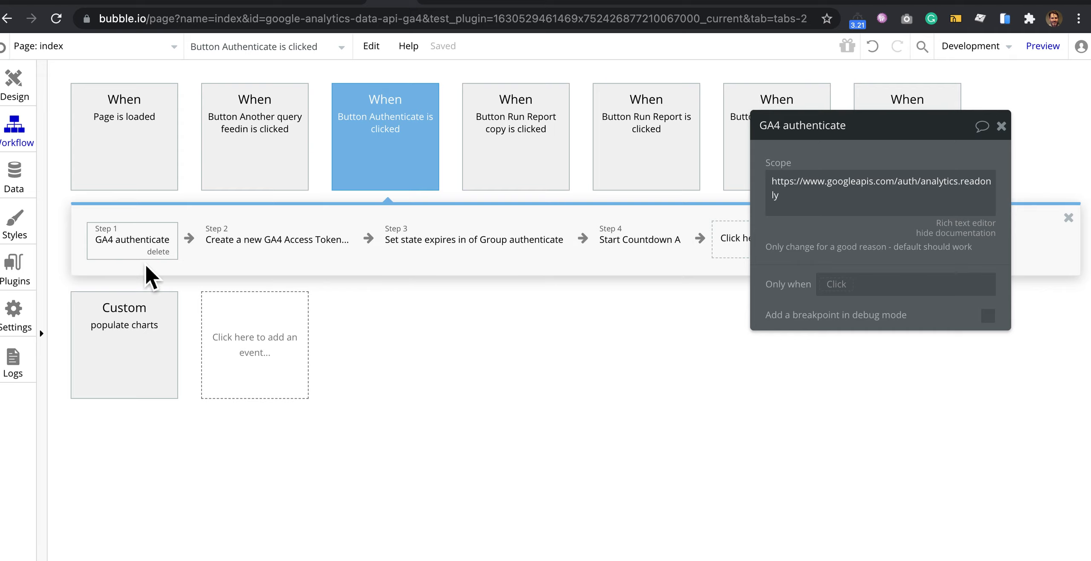
pyautogui.moveTo(210, 250)
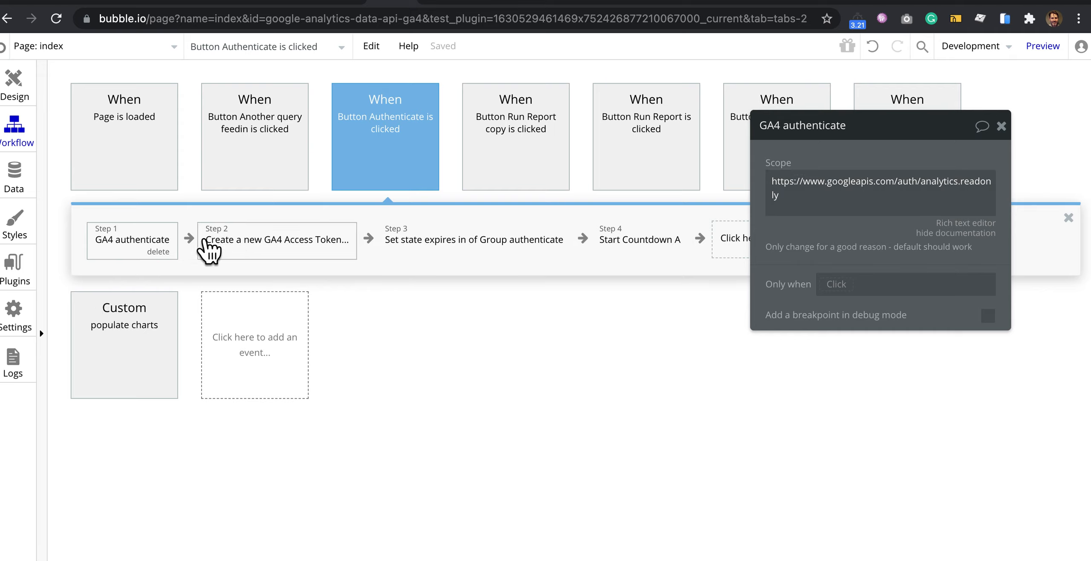
pyautogui.moveTo(115, 241)
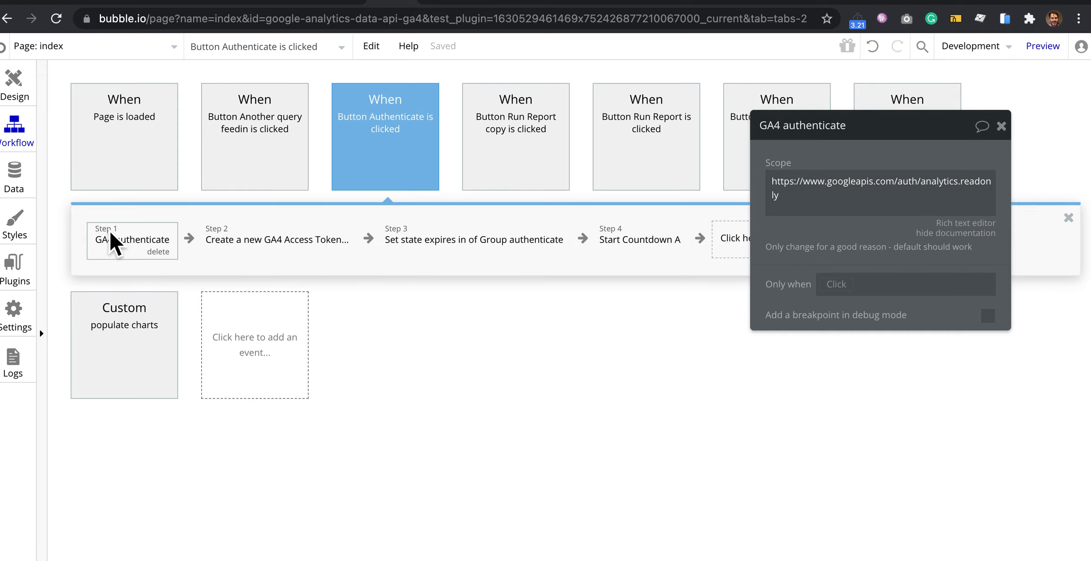
pyautogui.moveTo(35, 306)
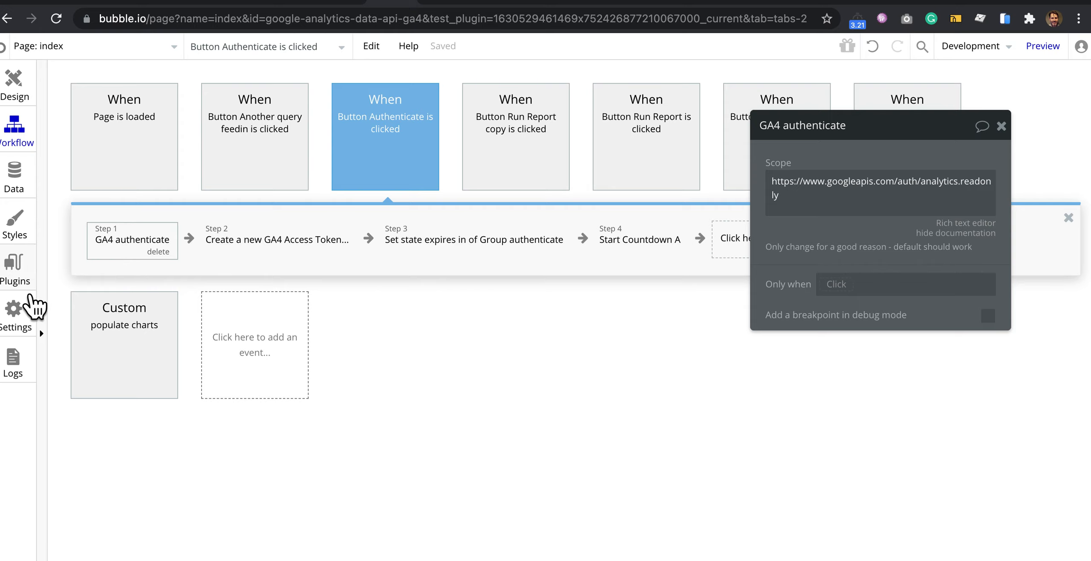
pyautogui.moveTo(334, 257)
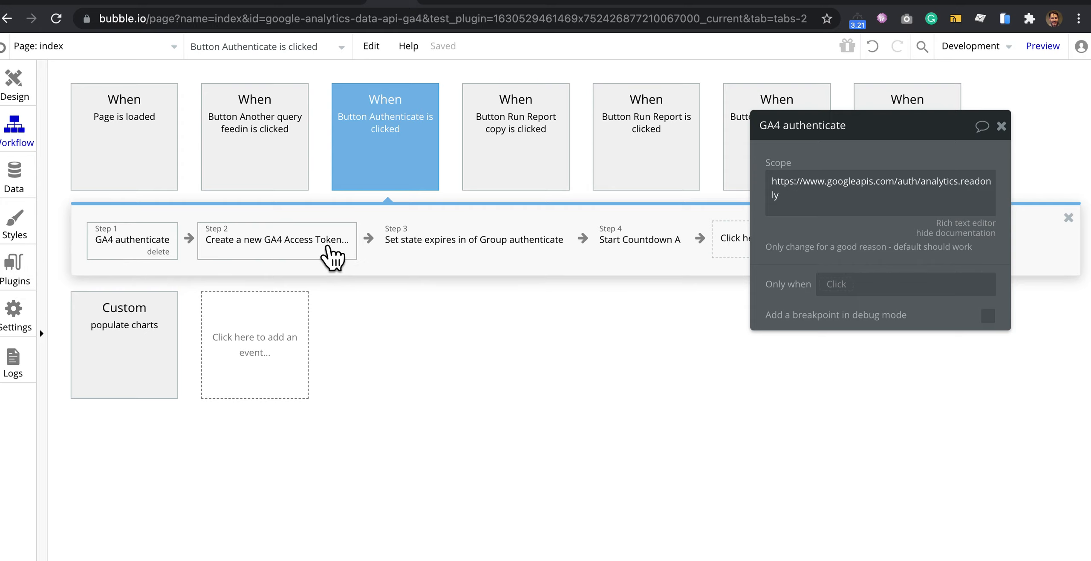
pyautogui.click(276, 240)
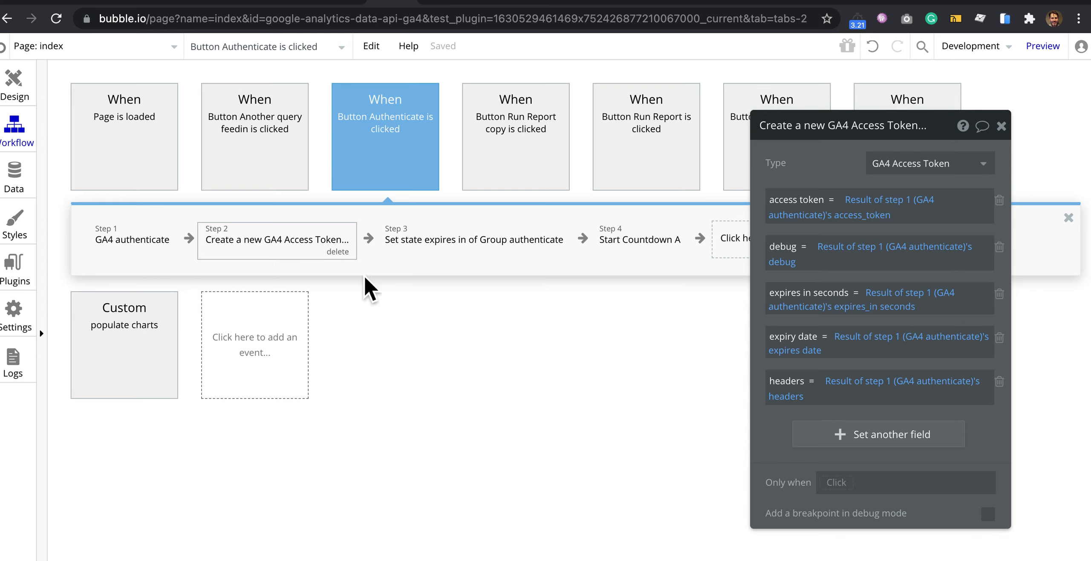
pyautogui.moveTo(271, 214)
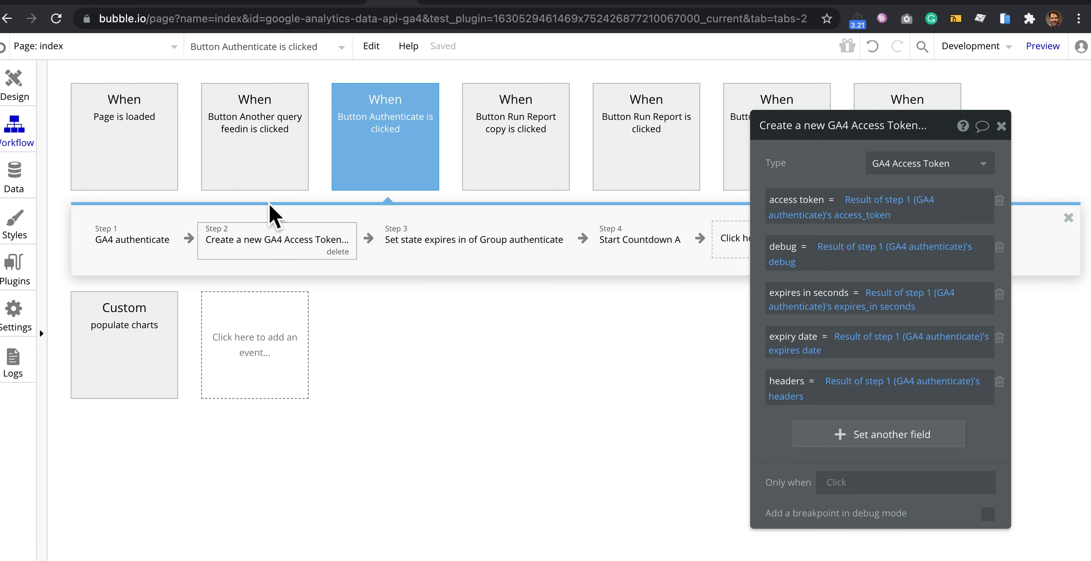
# View the stored GA4 Access Token record with its token, expiry and headers in App data
pyautogui.click(13, 177)
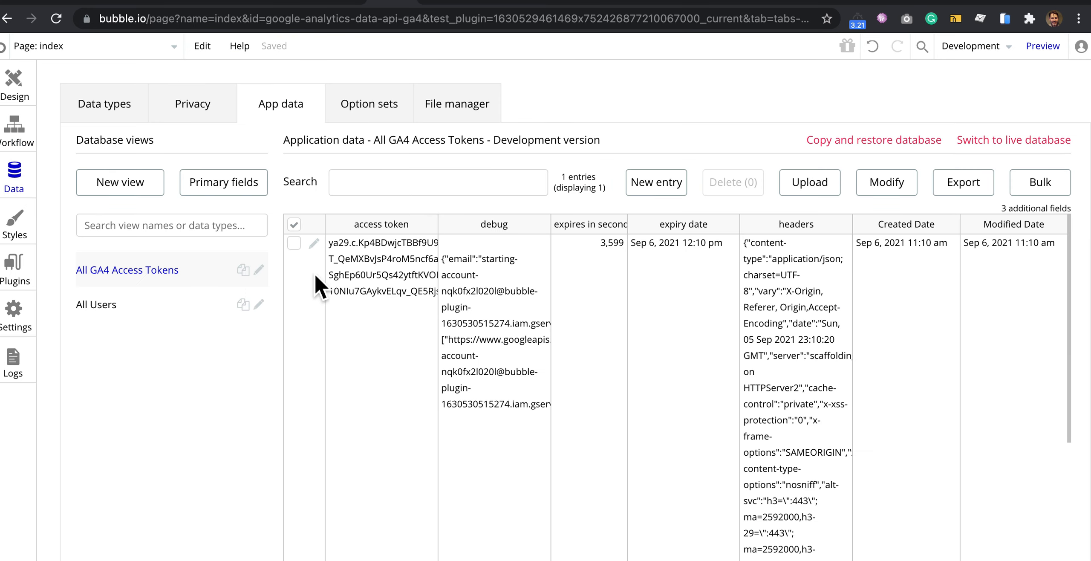
pyautogui.moveTo(304, 341)
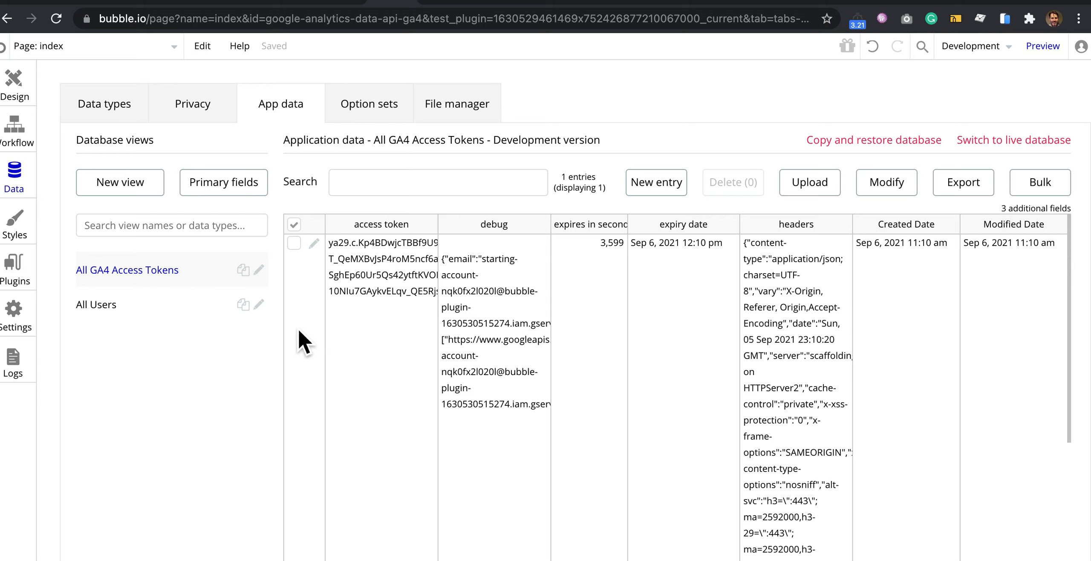
# View the GA4 Access Token privacy rule restricting access to the token's creator
pyautogui.click(192, 104)
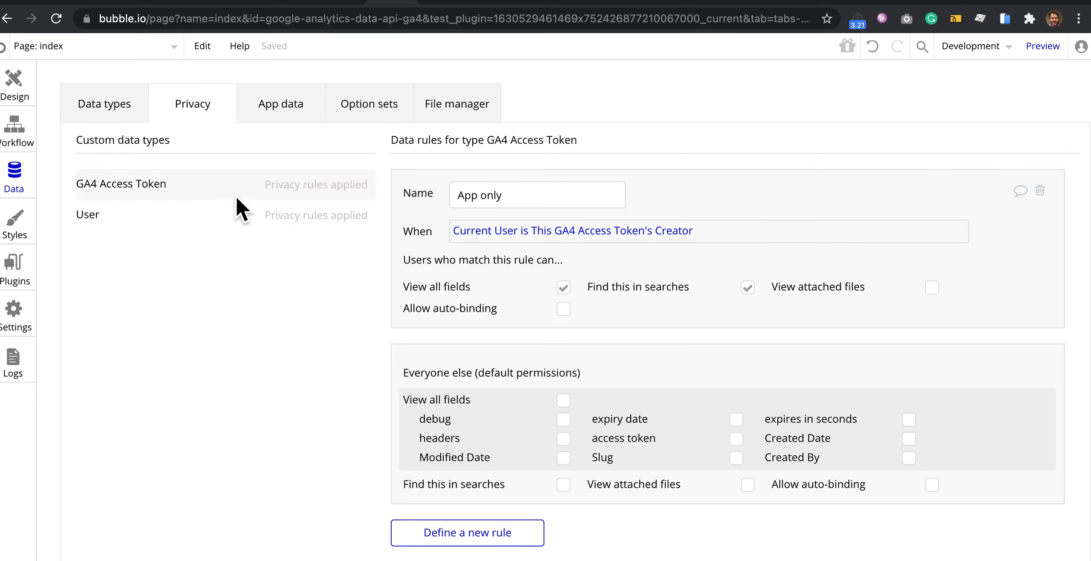